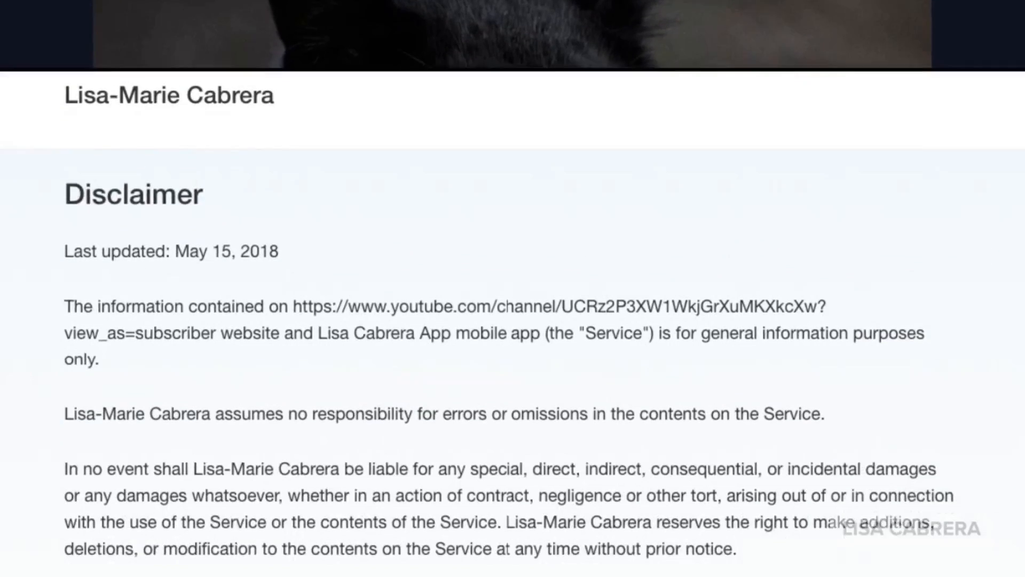
Switch to the NewsOne tab showing the Dallas Police Association and Amber Guyger headline
{"action": "scroll", "scroll_direction": "down", "scroll_amount": 3}
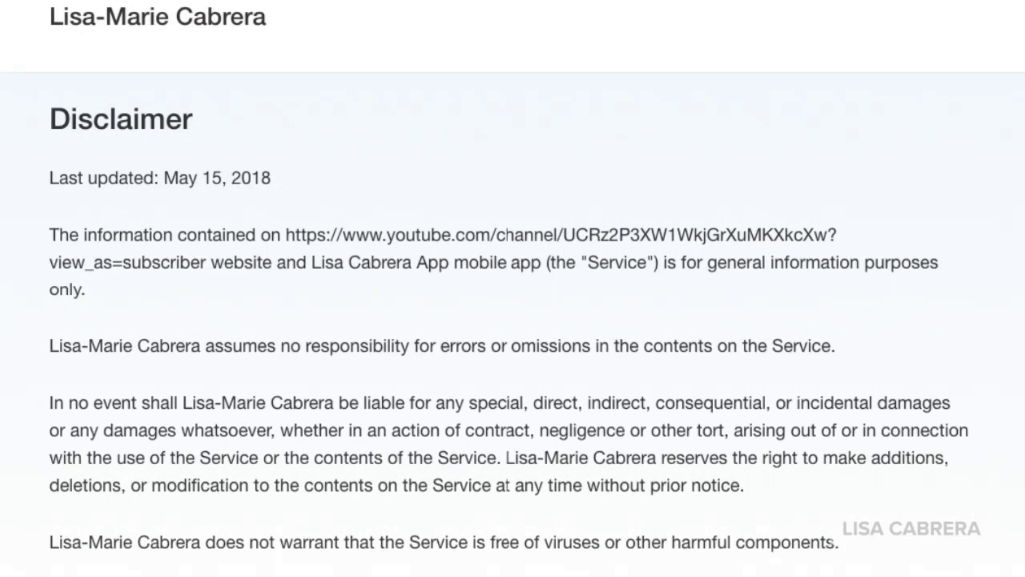
{"action": "left_click", "coordinate": [434, 31]}
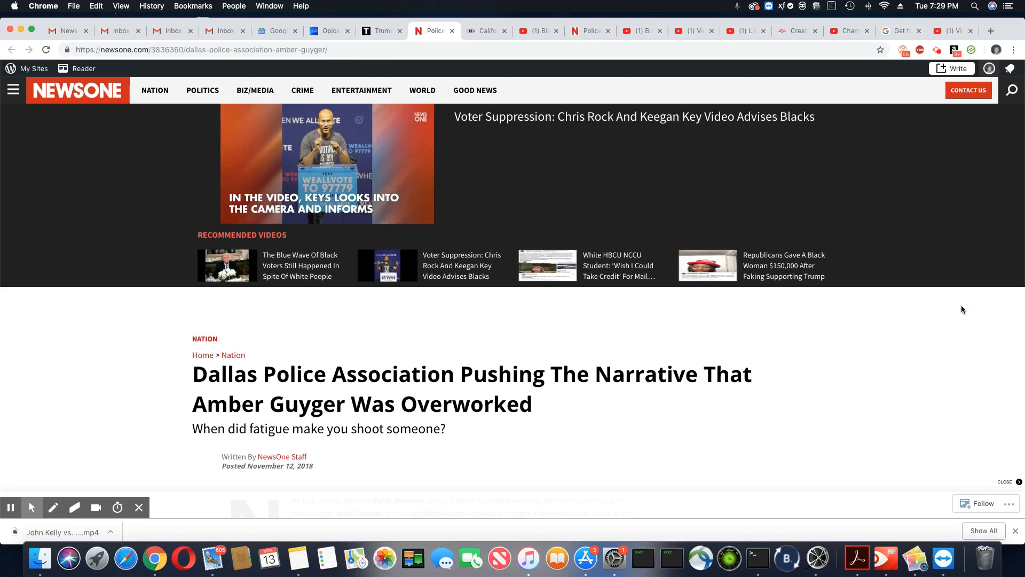
Scroll through the article's passages on Guyger's shift, Michael Mata and Creuzot's murder-charge remarks
{"action": "scroll", "scroll_direction": "down", "scroll_amount": 3}
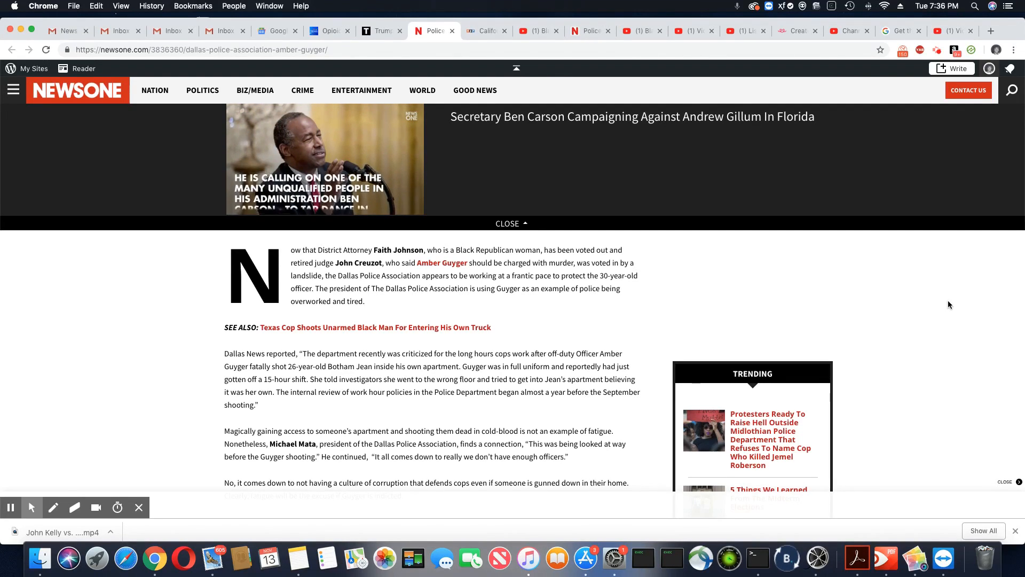
{"action": "scroll", "scroll_direction": "down", "scroll_amount": 3}
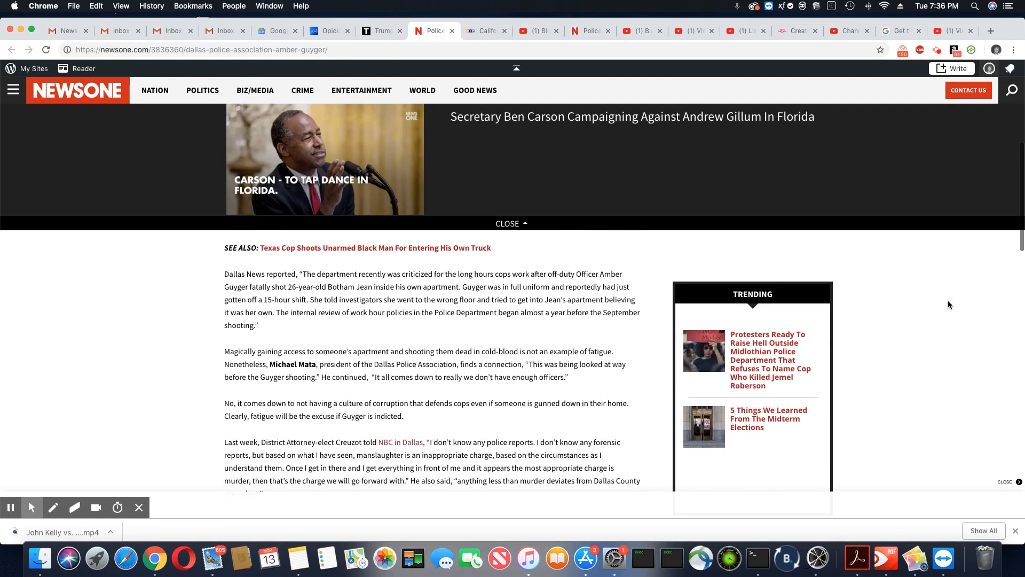
{"action": "scroll", "scroll_direction": "down", "scroll_amount": 3}
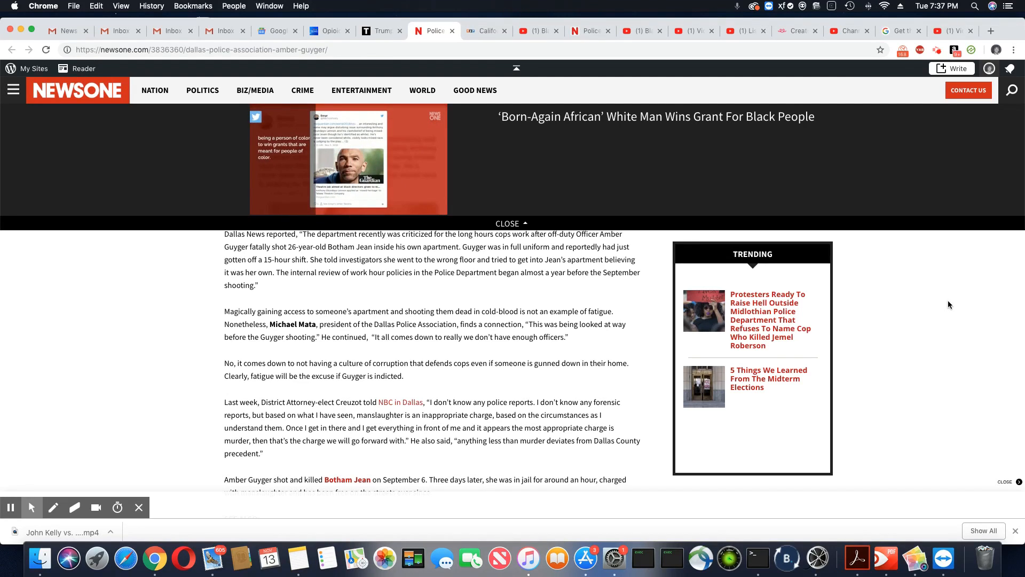
{"action": "scroll", "scroll_direction": "down", "scroll_amount": 3}
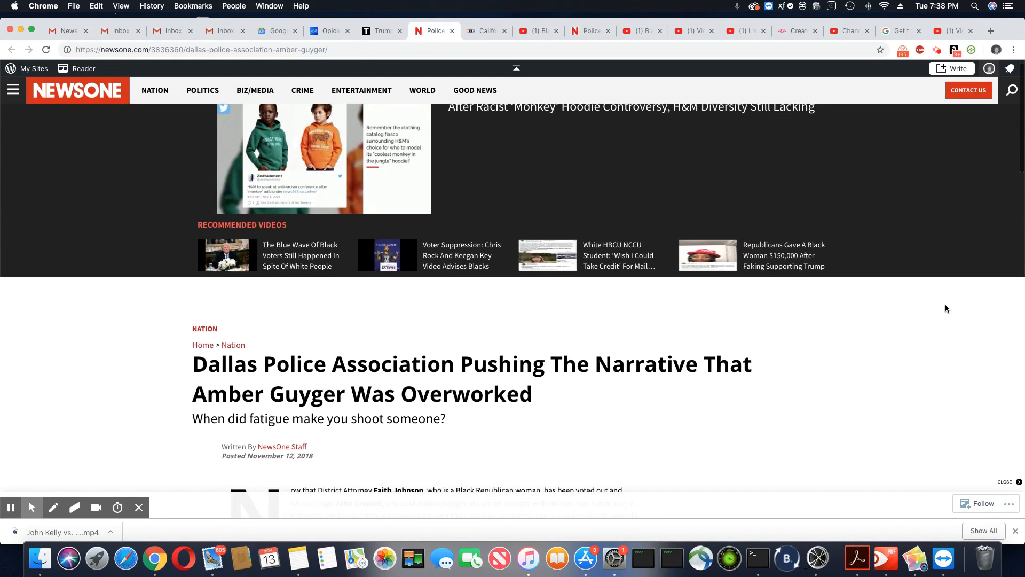
Scroll the page so the article headline and byline are back in view
{"action": "scroll", "scroll_direction": "down", "scroll_amount": 3}
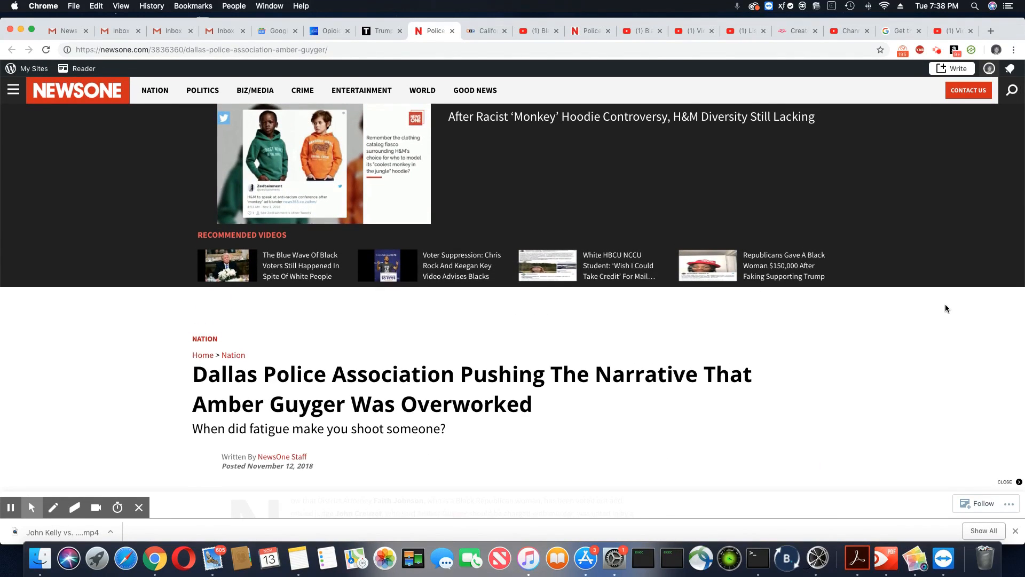